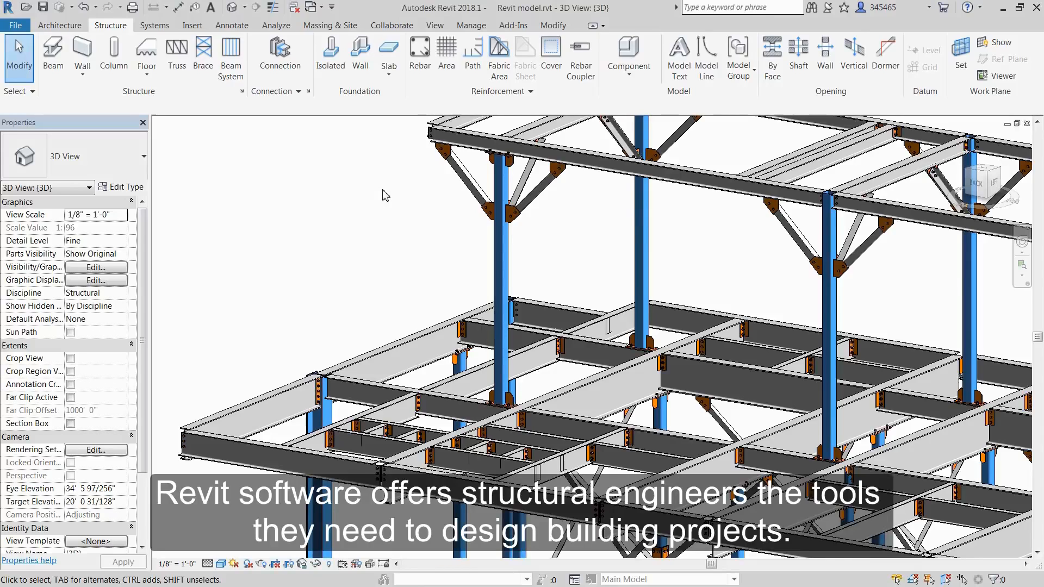
Export the Revit steel frame via the Advance Steel Extension as Revit model.smlx with US library settings.
{"action": "left_click", "coordinate": [513, 25]}
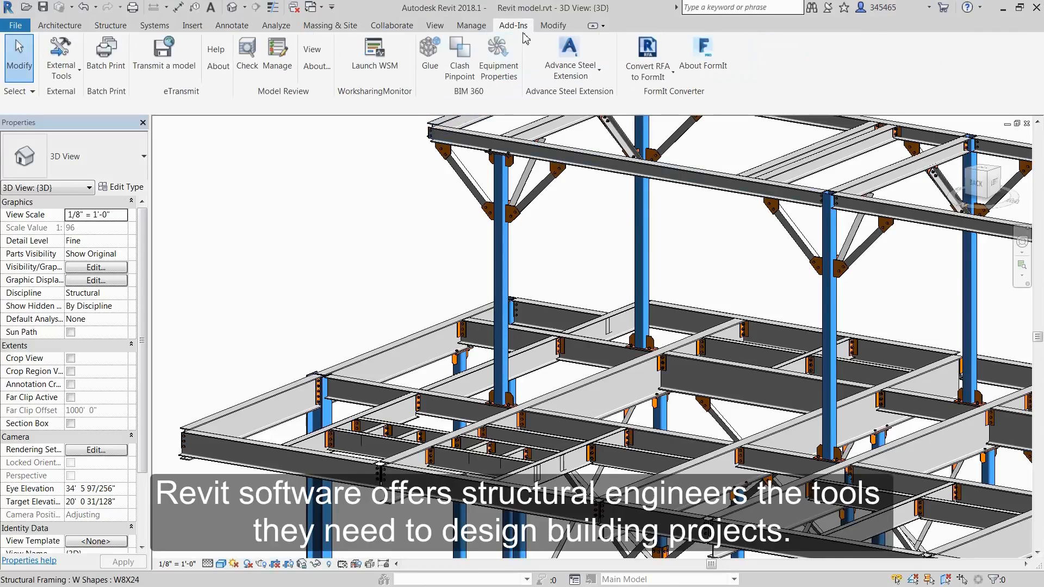
{"action": "left_click", "coordinate": [570, 54]}
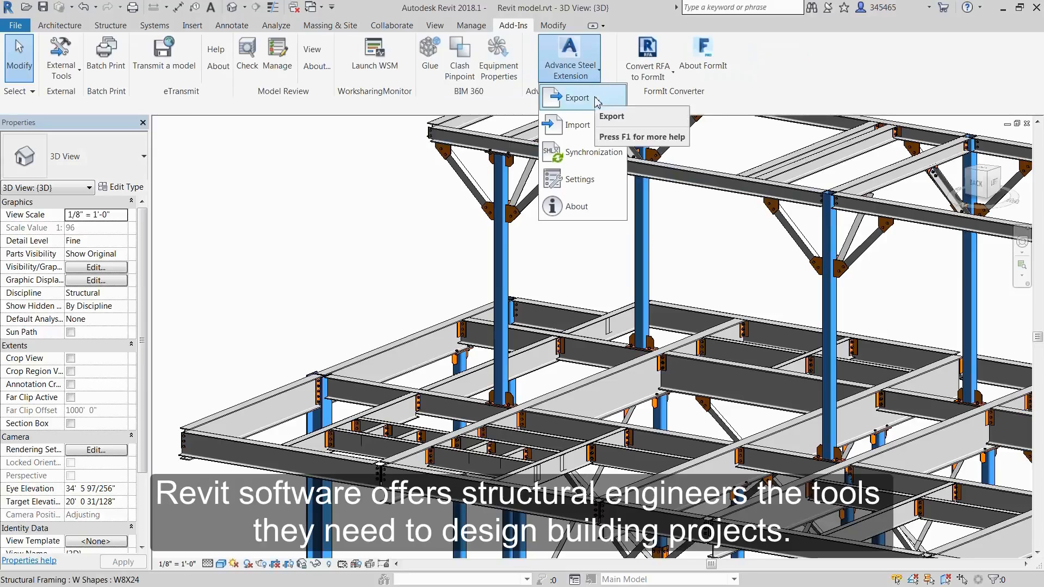
{"action": "left_click", "coordinate": [576, 97]}
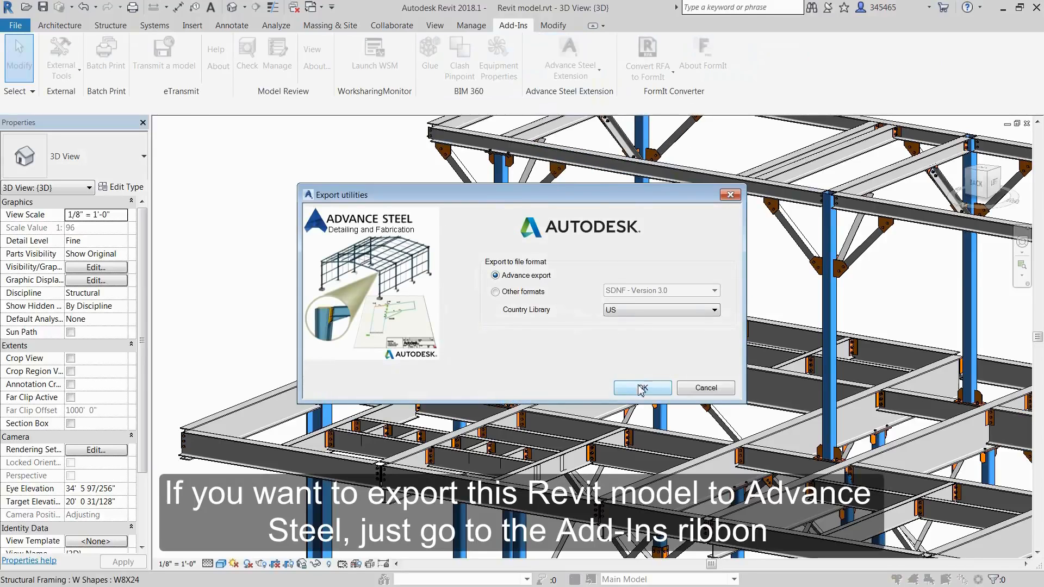
{"action": "left_click", "coordinate": [641, 387]}
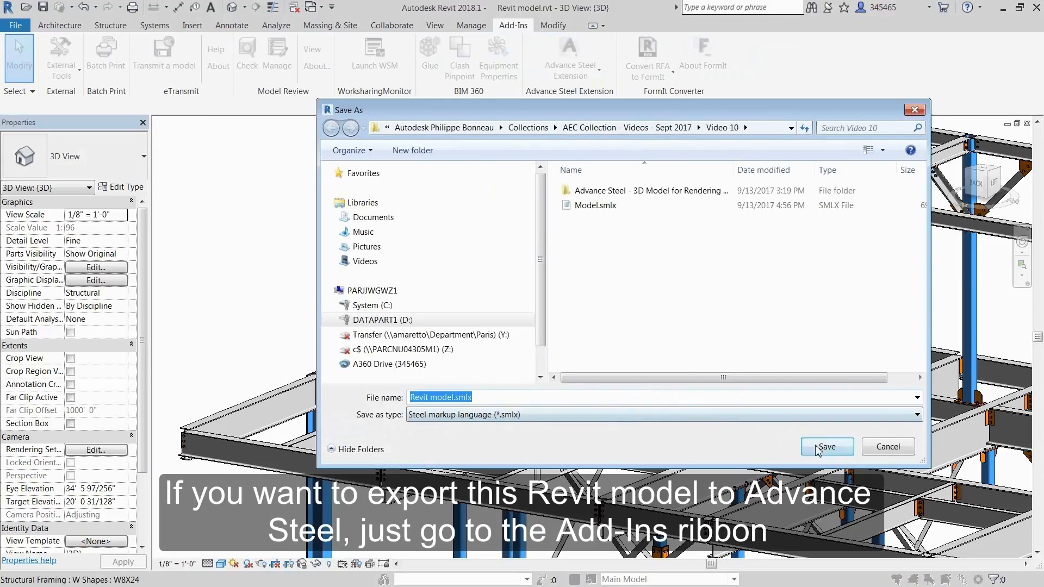
{"action": "left_click", "coordinate": [827, 446]}
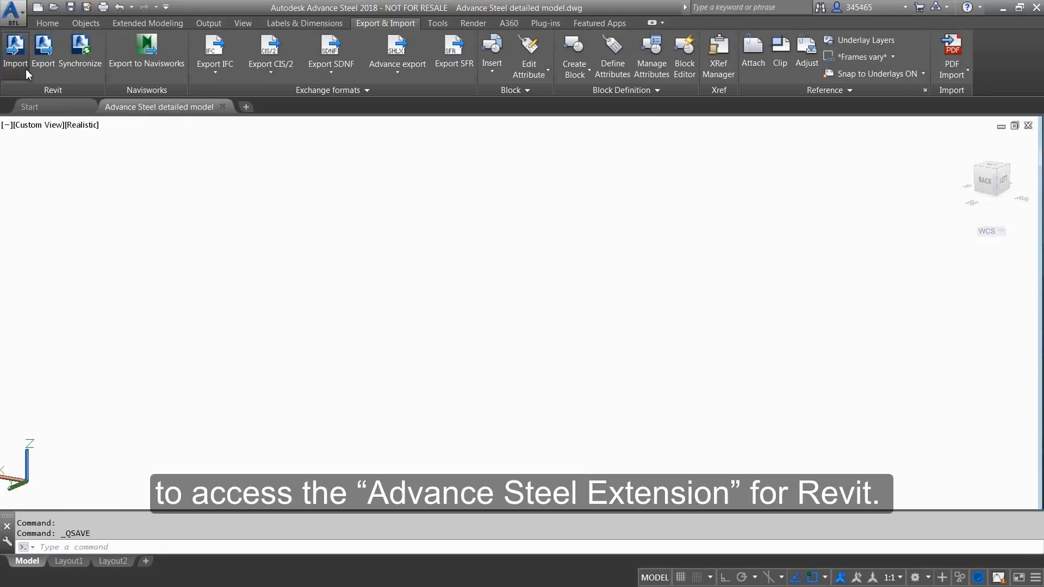
Import Revit model.smlx so the full steel frame appears in the Advance Steel drawing.
{"action": "left_click", "coordinate": [16, 44]}
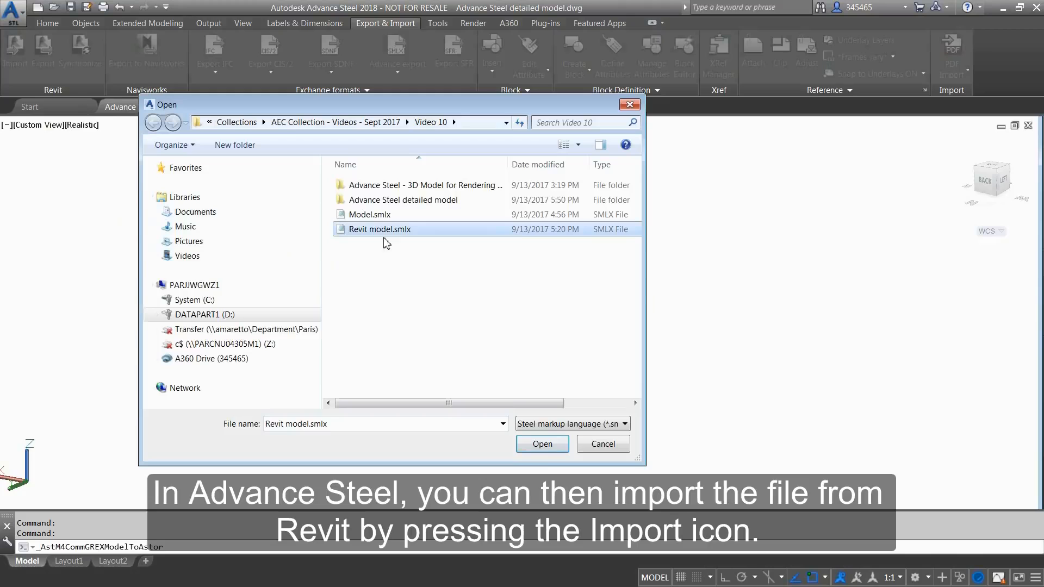
{"action": "left_click", "coordinate": [541, 443]}
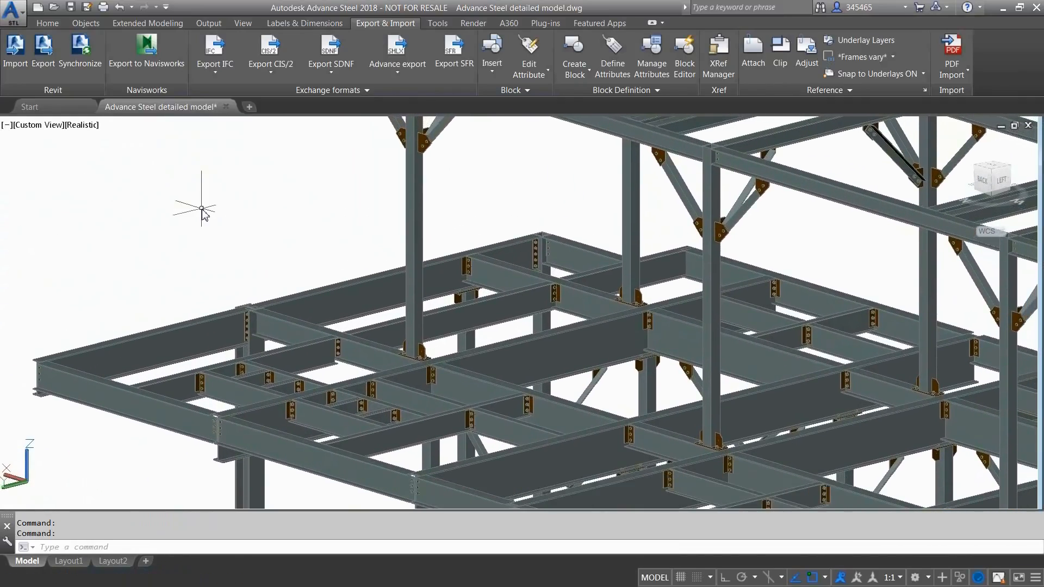
Start a railing from the Extended Modeling structural elements, with start and end points on the floor beam.
{"action": "left_click", "coordinate": [147, 23]}
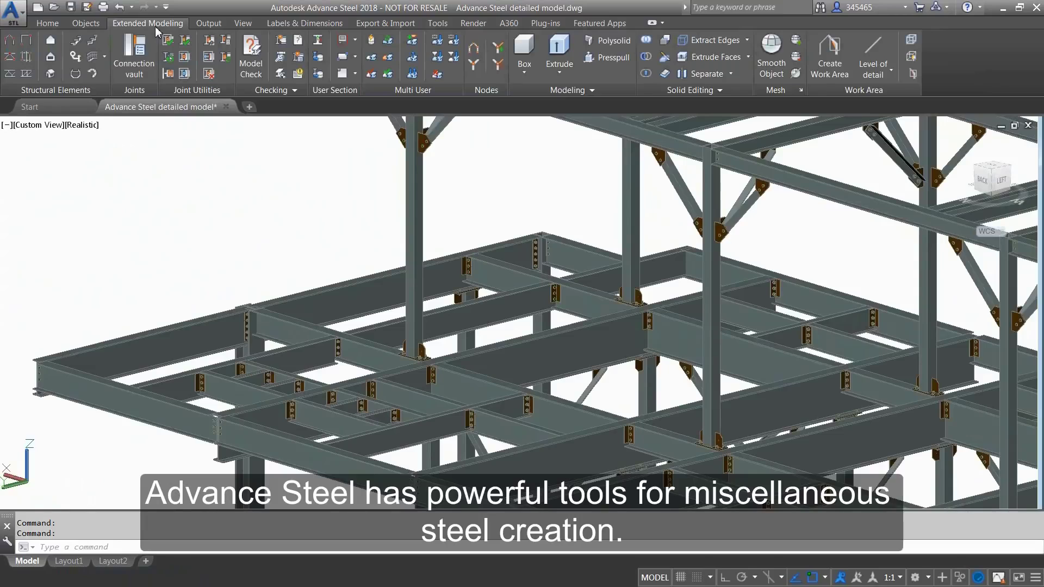
{"action": "mouse_move", "coordinate": [74, 44]}
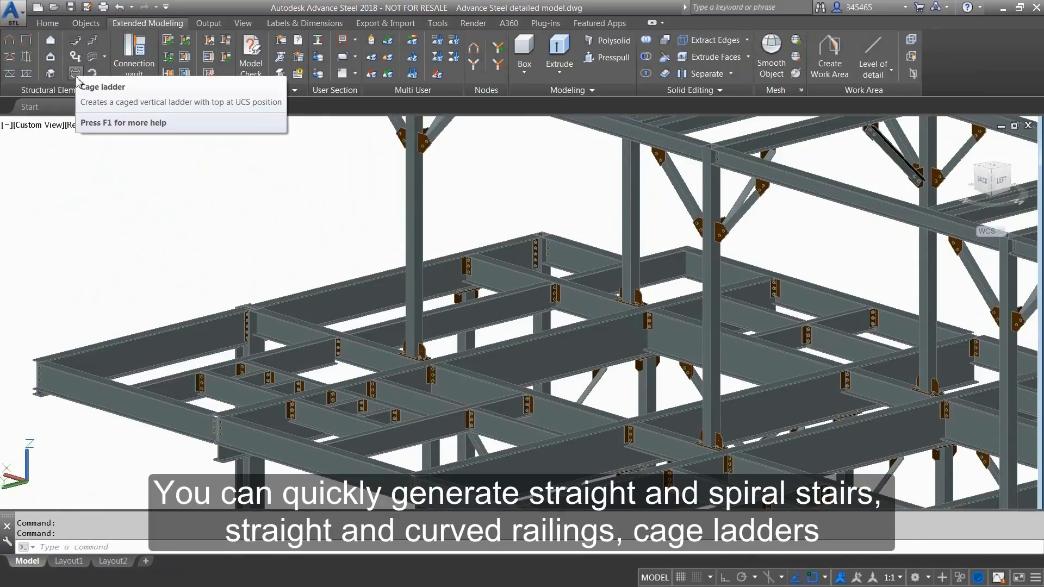
{"action": "mouse_move", "coordinate": [93, 72]}
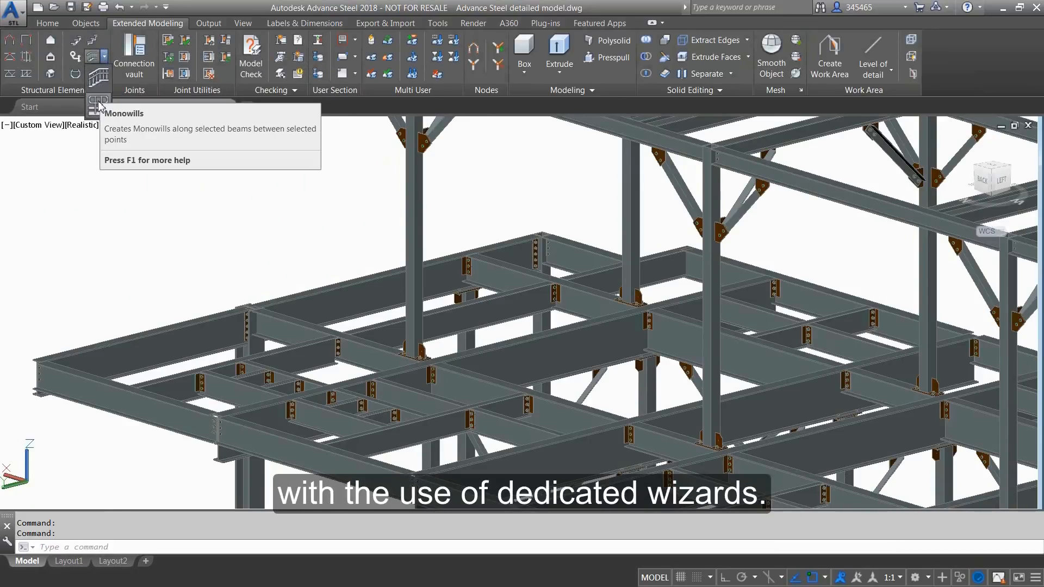
{"action": "left_click", "coordinate": [190, 329]}
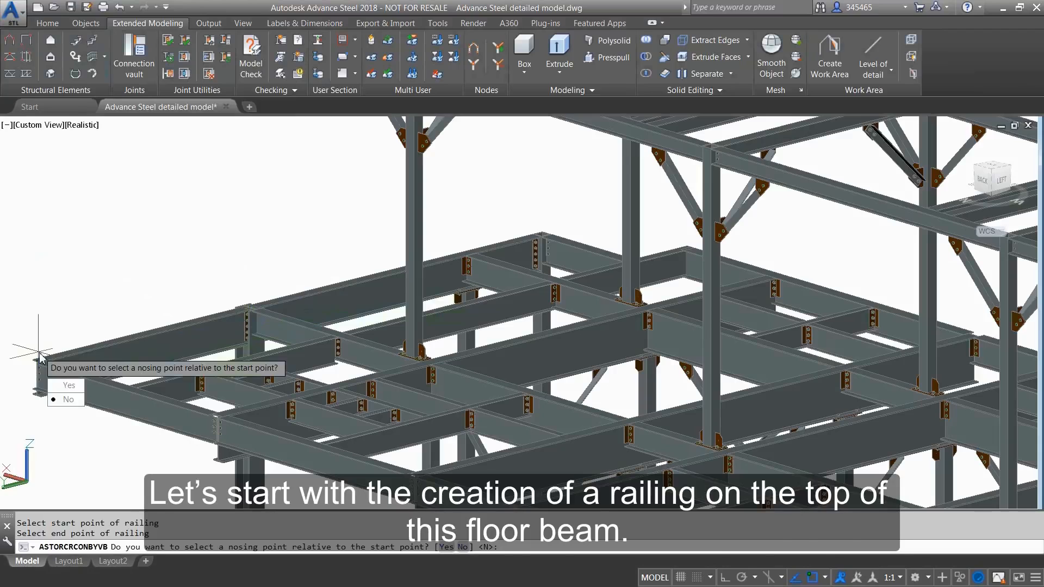
Give the railing loop-return handrail ends with the same joint at both ends, skipping the nosing point.
{"action": "left_click", "coordinate": [68, 400]}
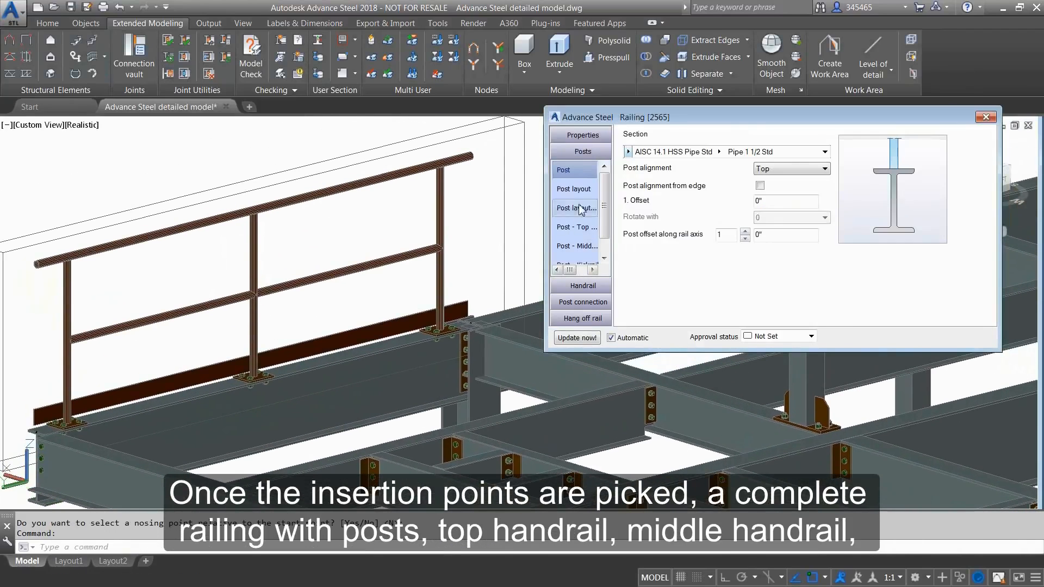
{"action": "left_click", "coordinate": [574, 189]}
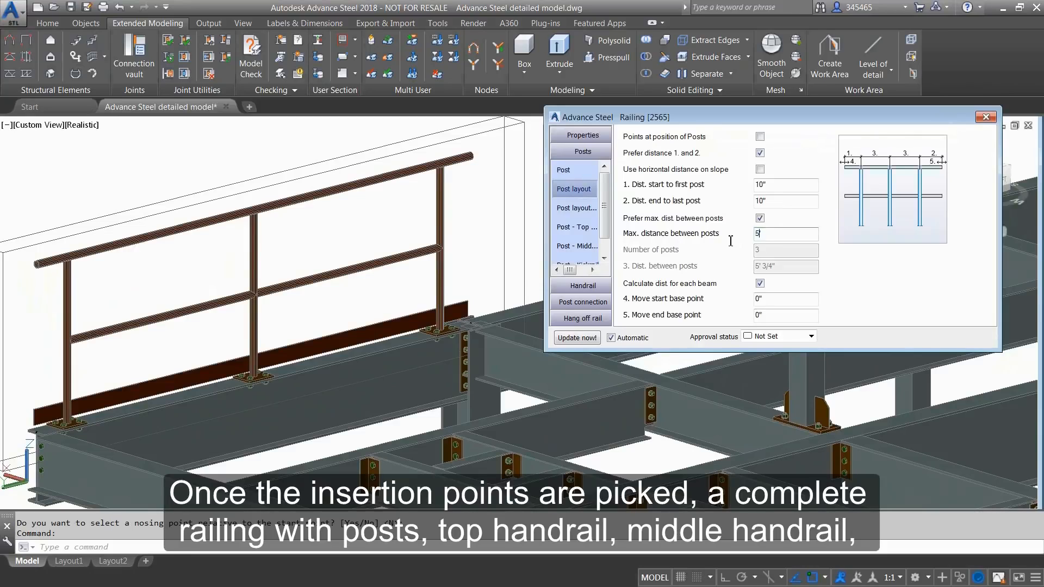
{"action": "left_click", "coordinate": [581, 167]}
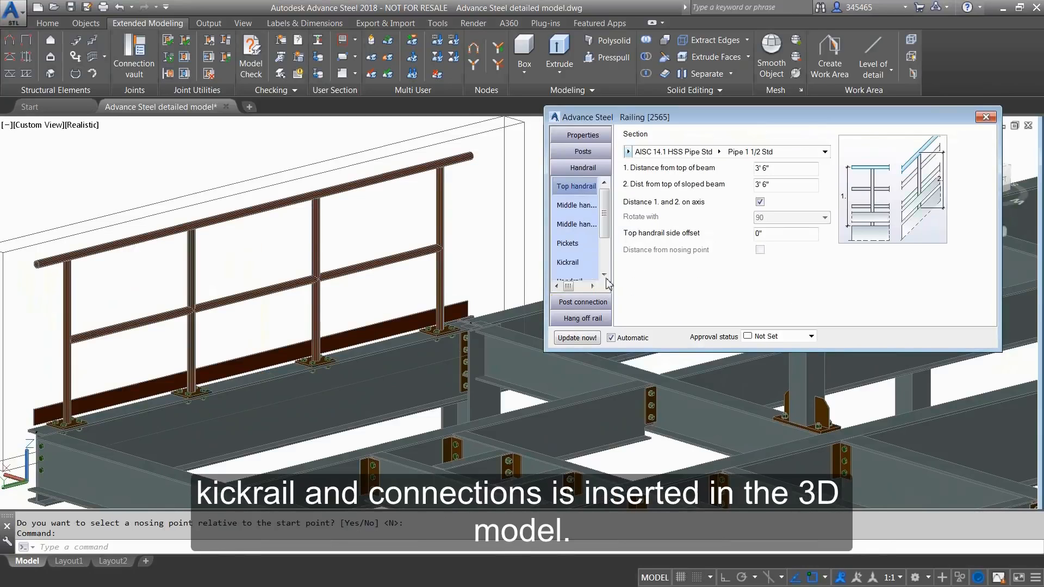
{"action": "left_click", "coordinate": [568, 262]}
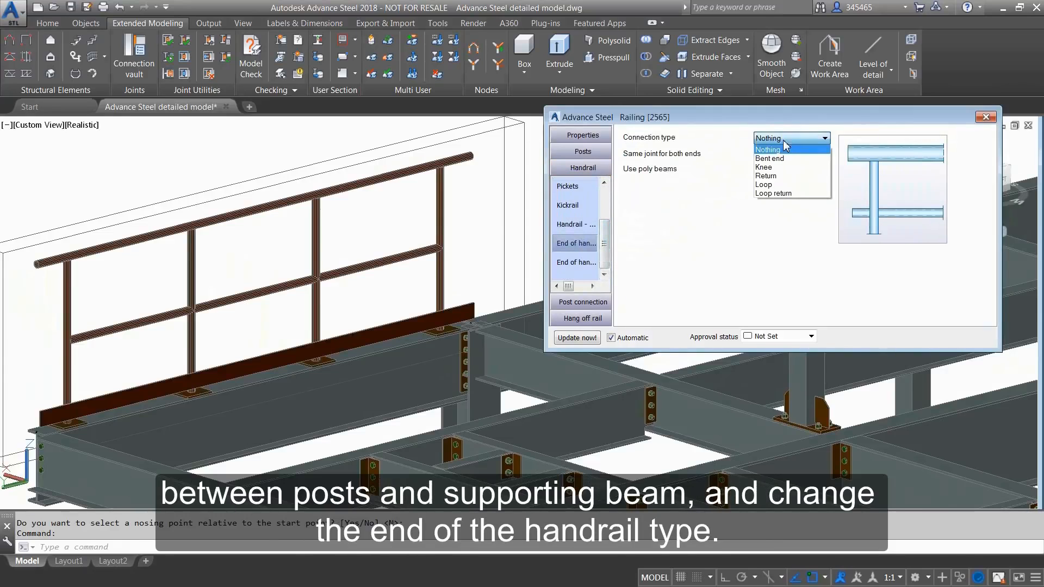
{"action": "left_click", "coordinate": [775, 194]}
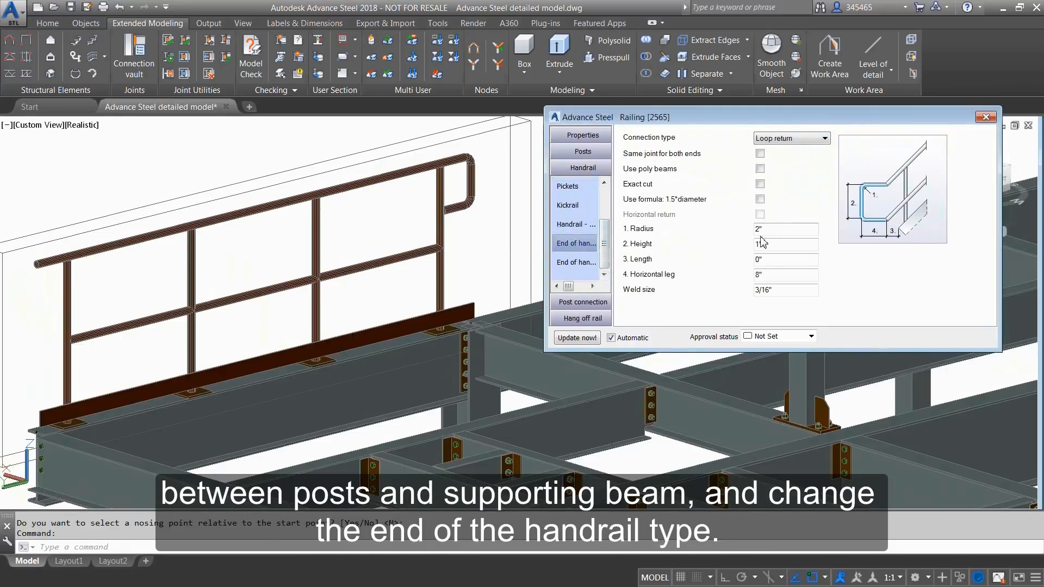
{"action": "left_click", "coordinate": [786, 243]}
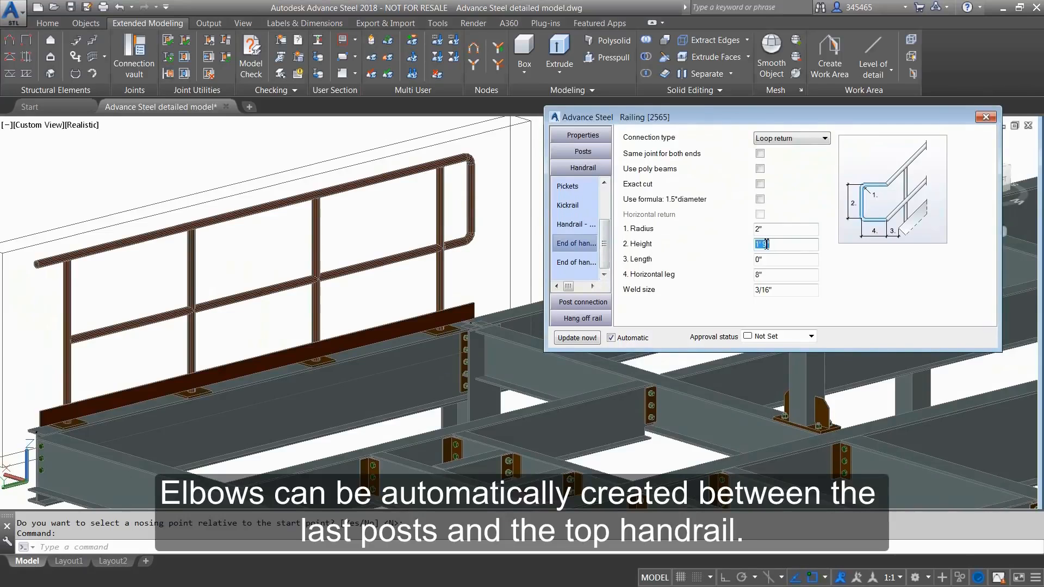
{"action": "left_click", "coordinate": [759, 153]}
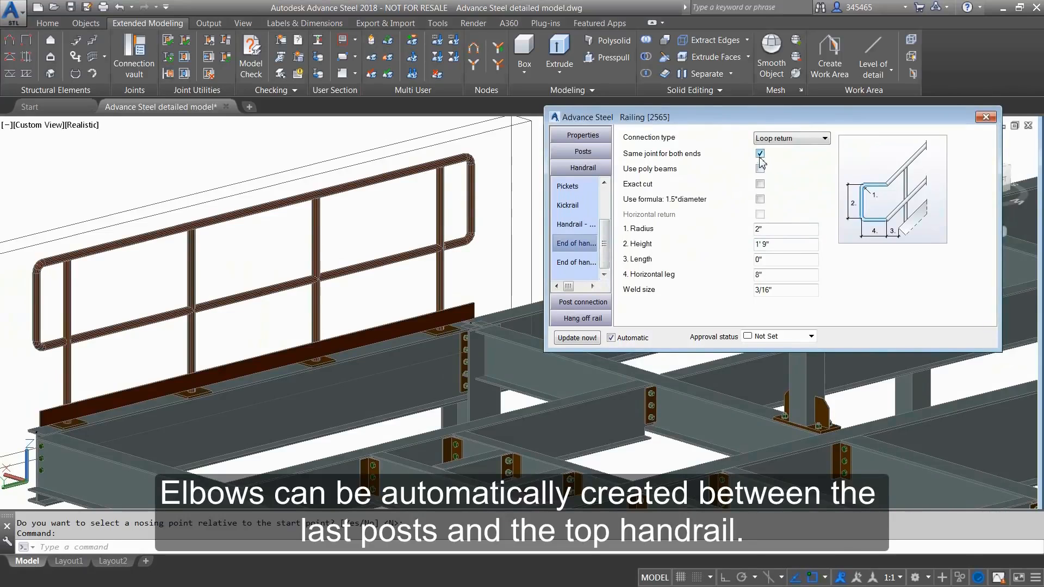
{"action": "left_click", "coordinate": [986, 117]}
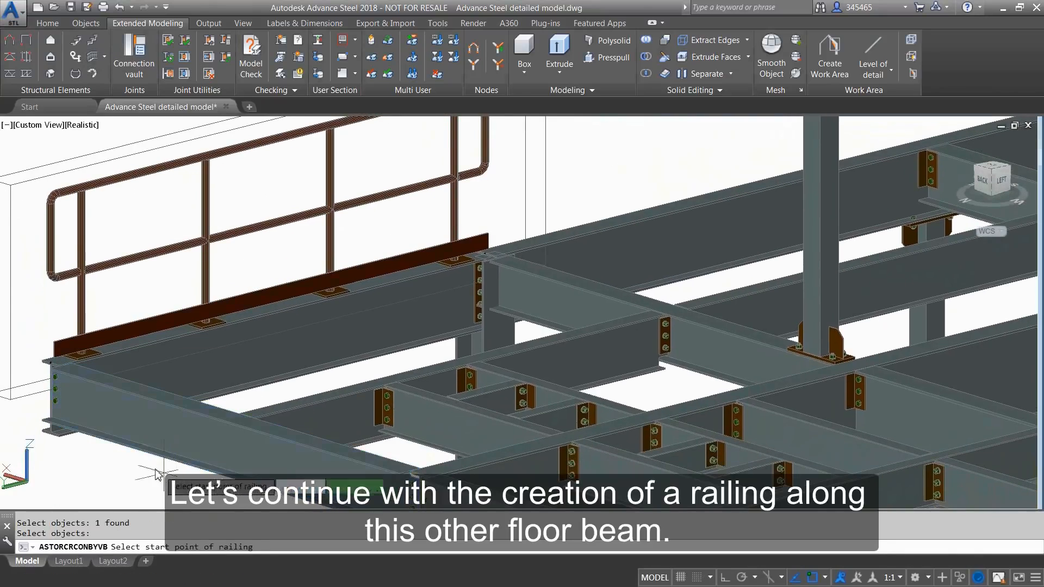
Place a second railing along the other floor beam using a preset from the railing library.
{"action": "left_click", "coordinate": [419, 484]}
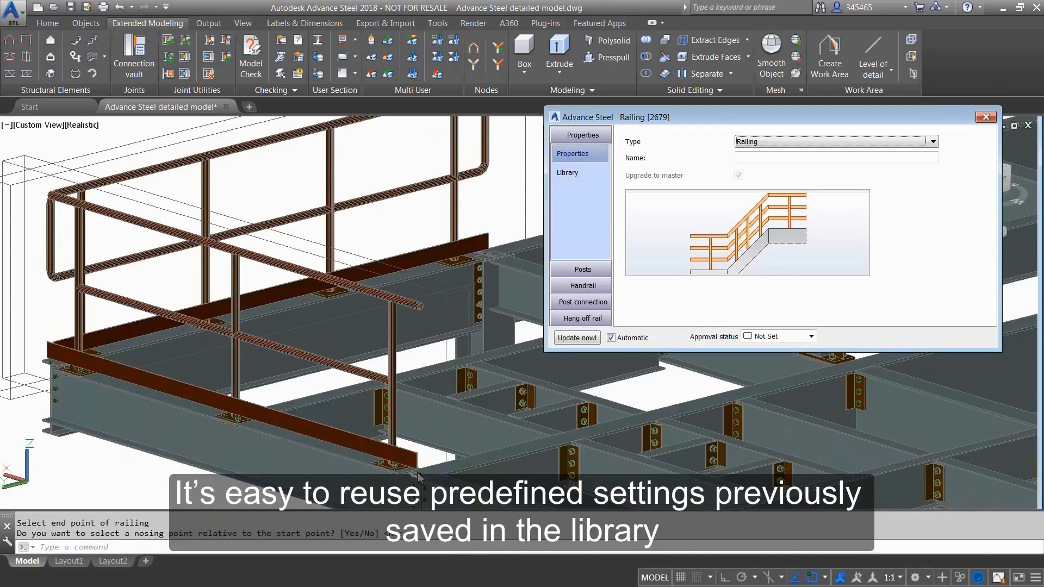
{"action": "left_click", "coordinate": [985, 118]}
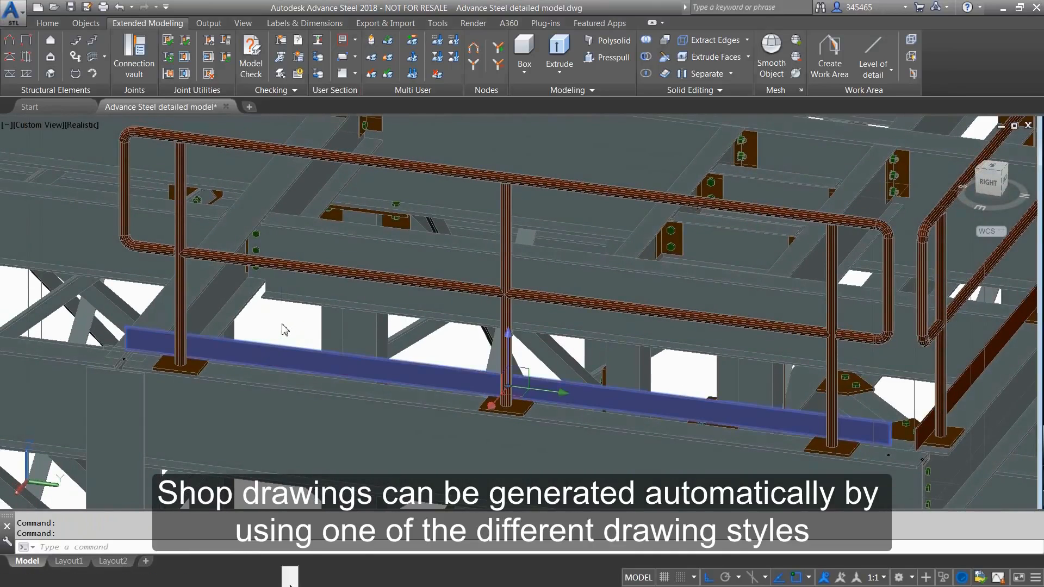
Create the railing's dimensioned assembly detail drawing via Show assembly detail.
{"action": "right_click", "coordinate": [283, 330]}
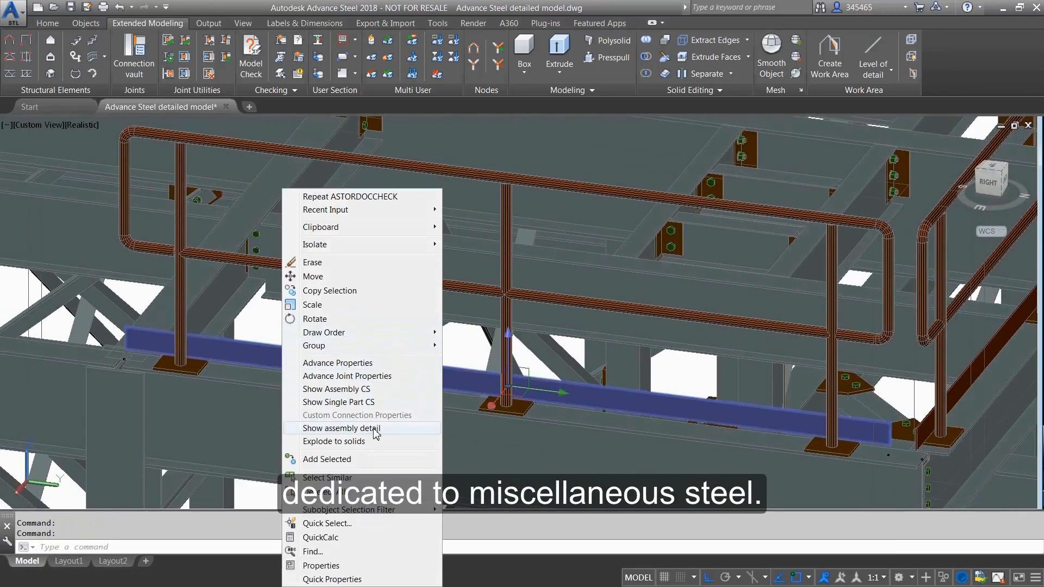
{"action": "left_click", "coordinate": [341, 429]}
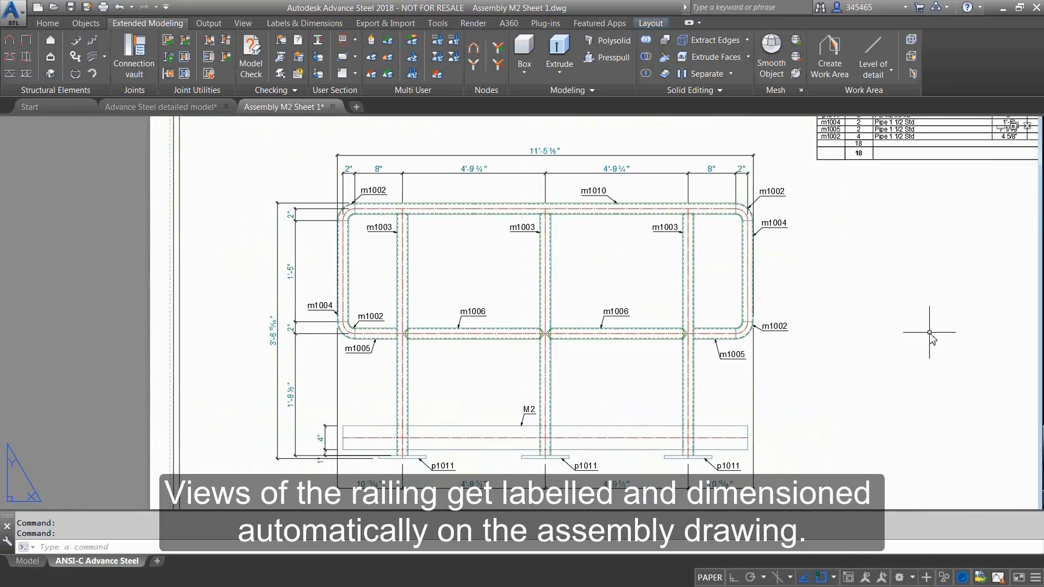
Return to the 3D model and export it for Revit as Advance Steel detailed model.smlx.
{"action": "left_click", "coordinate": [159, 106]}
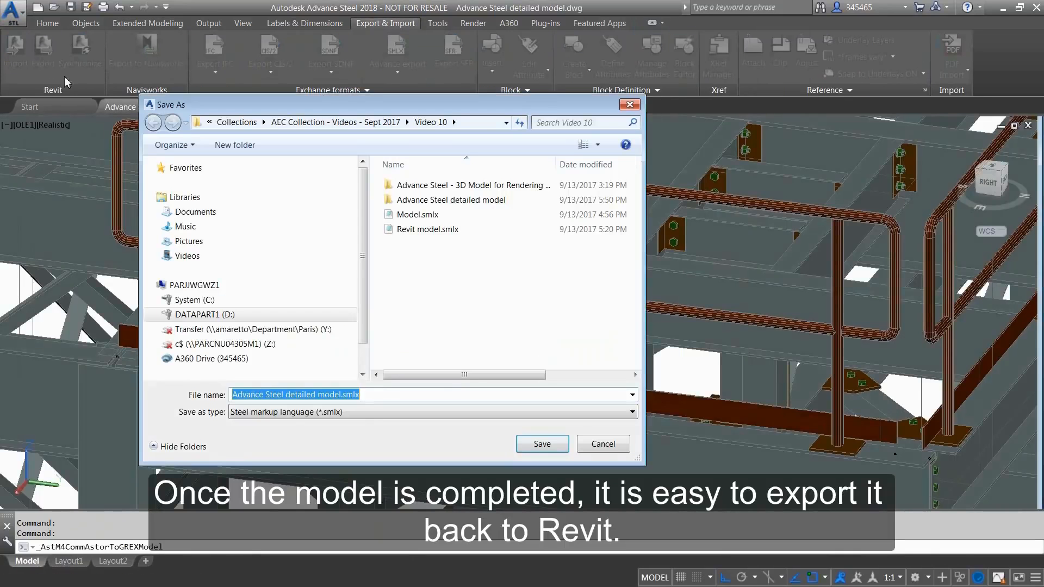
{"action": "left_click", "coordinate": [541, 444]}
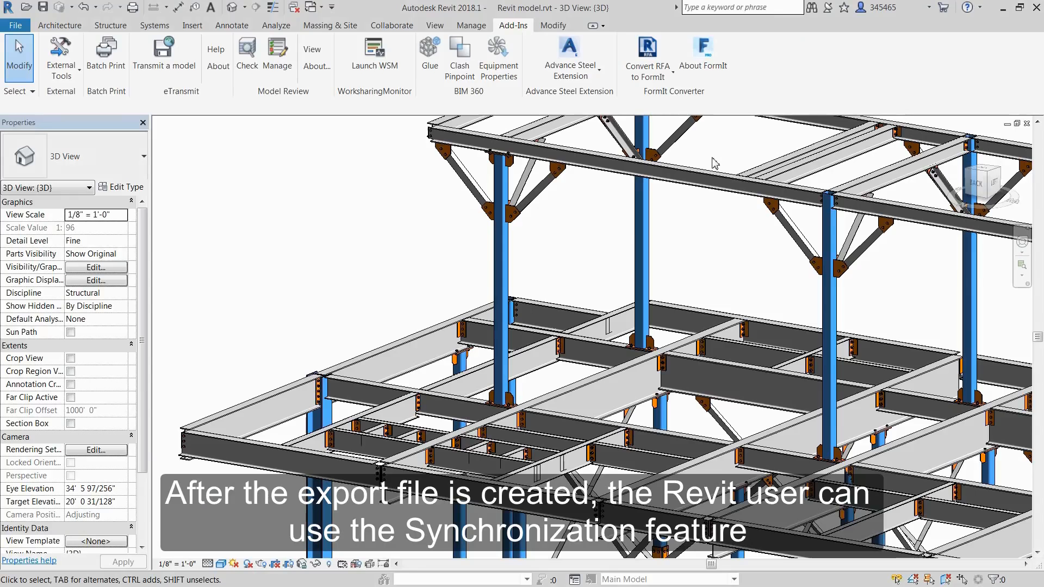
Load Advance Steel detailed model.smlx into Revit's Synchronization window, listing the model changes.
{"action": "left_click", "coordinate": [569, 57]}
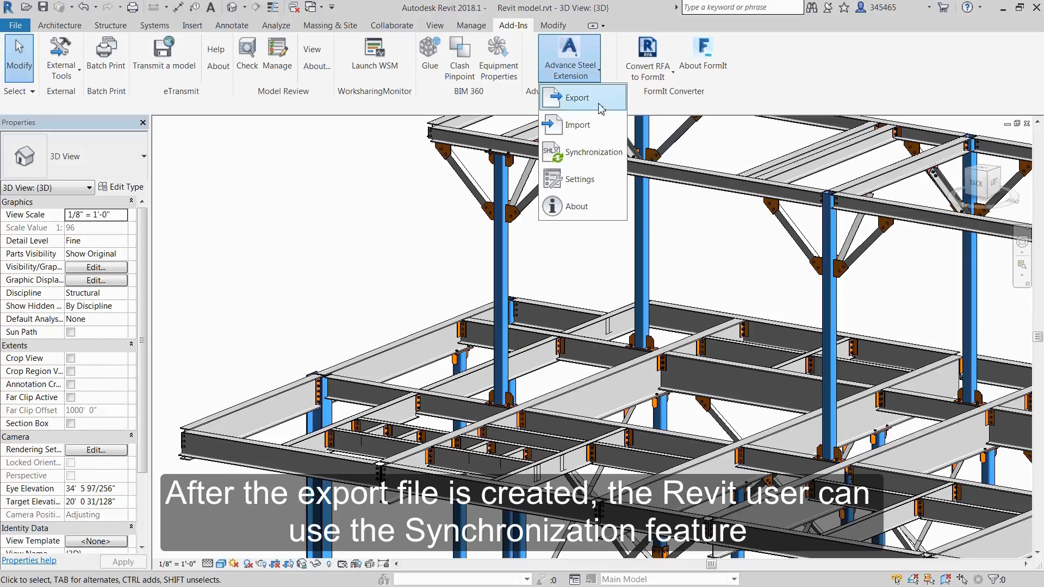
{"action": "left_click", "coordinate": [594, 153]}
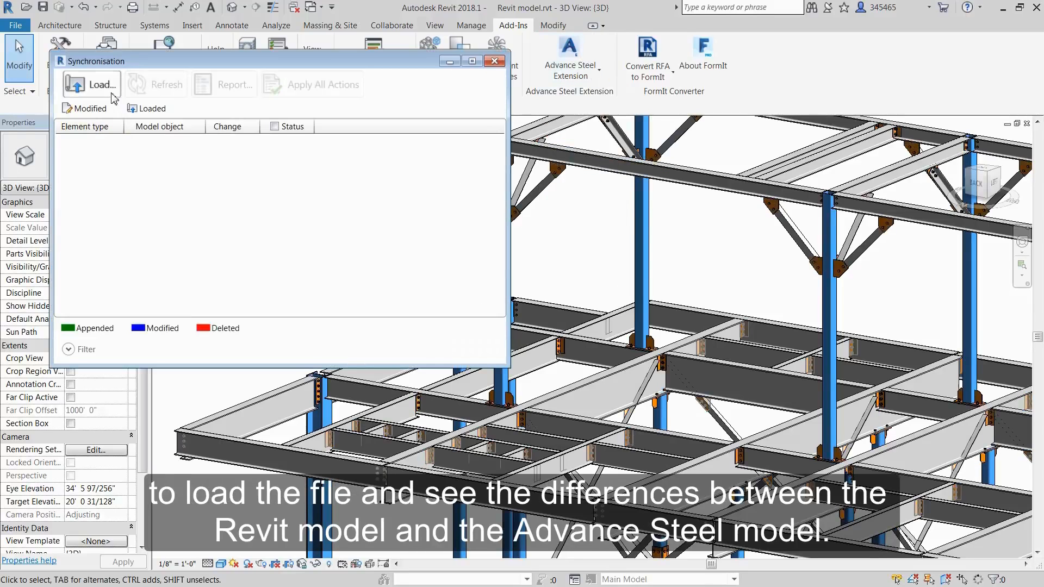
{"action": "left_click", "coordinate": [92, 85]}
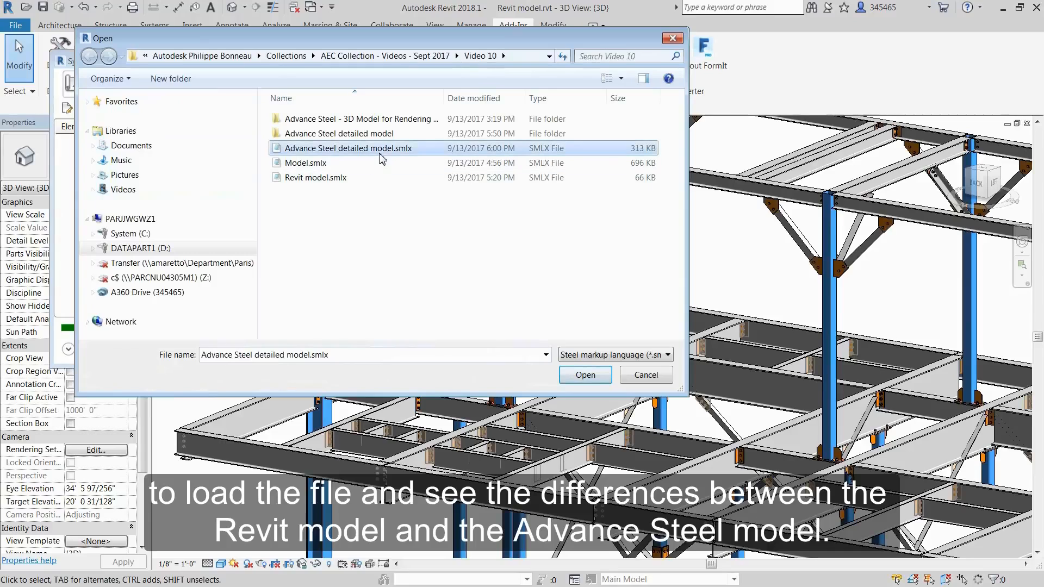
{"action": "left_click", "coordinate": [585, 374]}
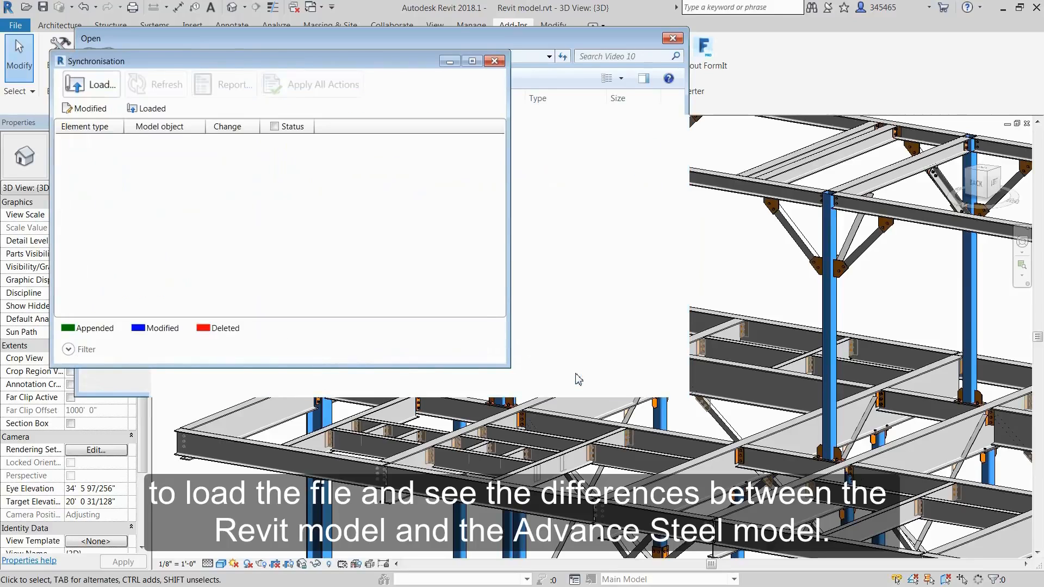
{"action": "left_click", "coordinate": [91, 85]}
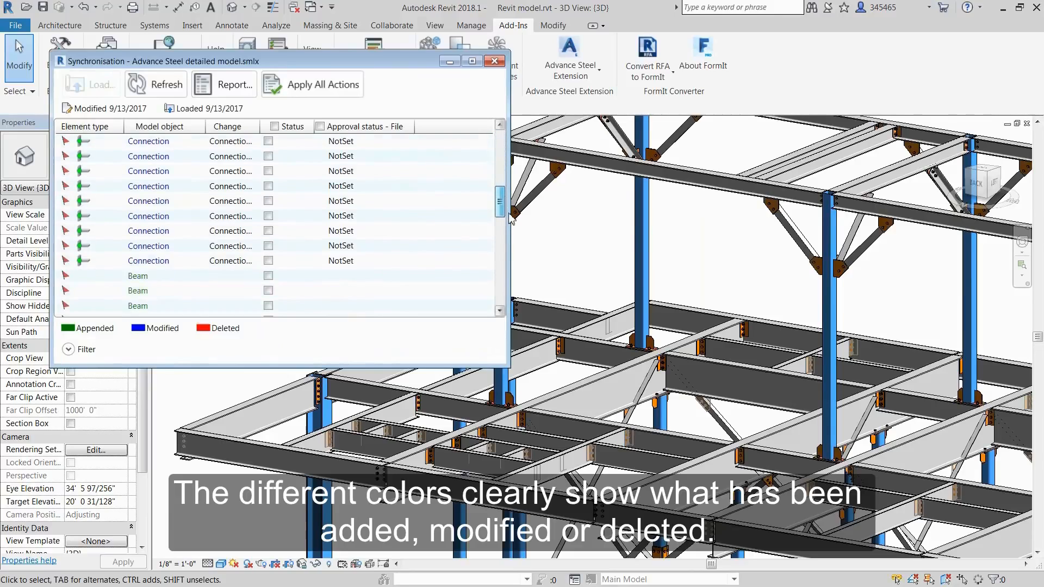
Filter to select all change types and apply all actions, bringing the railings into the Revit model.
{"action": "scroll", "scroll_direction": "down", "scroll_amount": 3}
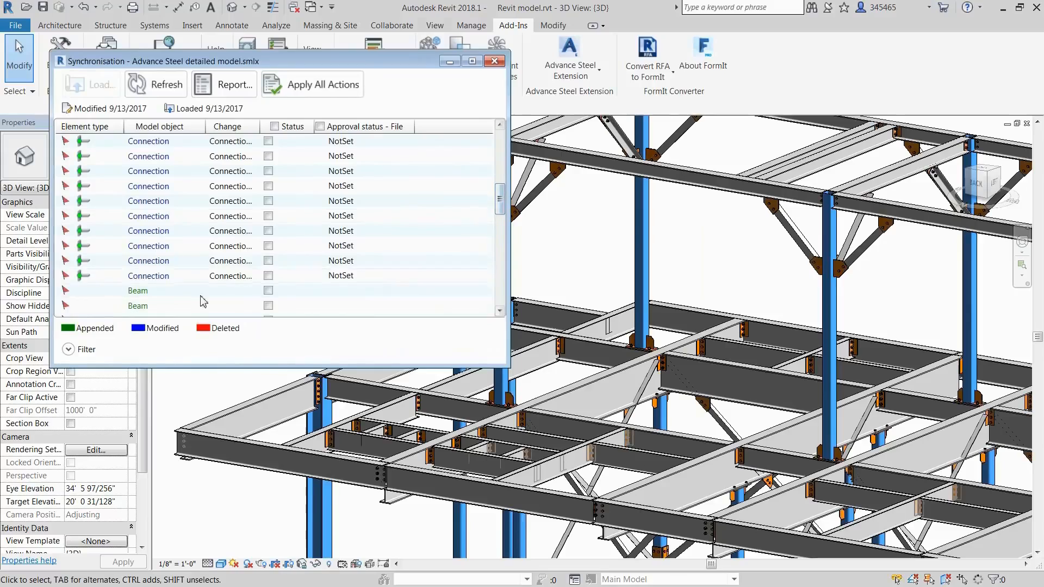
{"action": "left_click", "coordinate": [68, 349]}
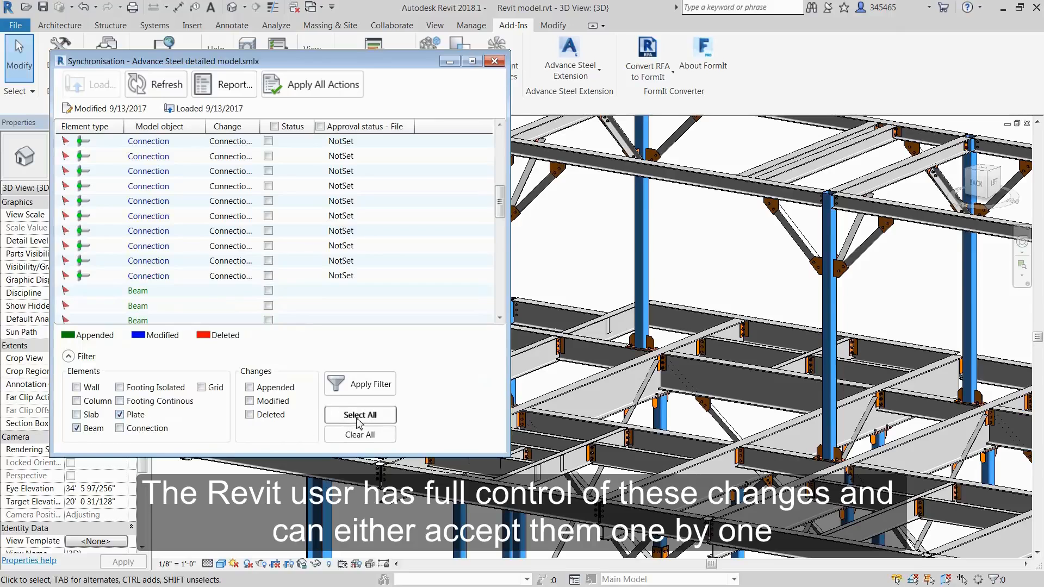
{"action": "left_click", "coordinate": [360, 416]}
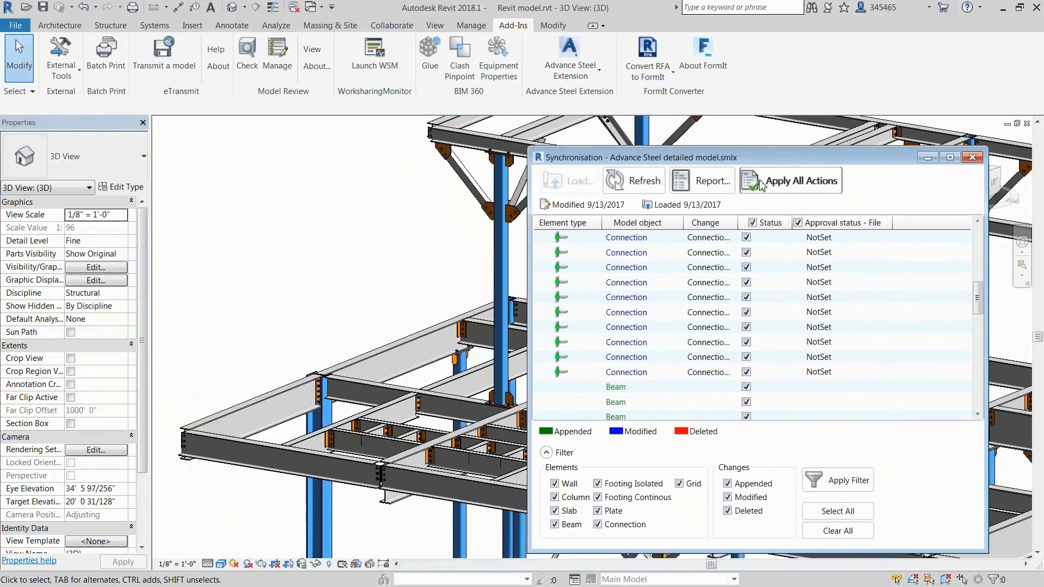
{"action": "left_click", "coordinate": [765, 181]}
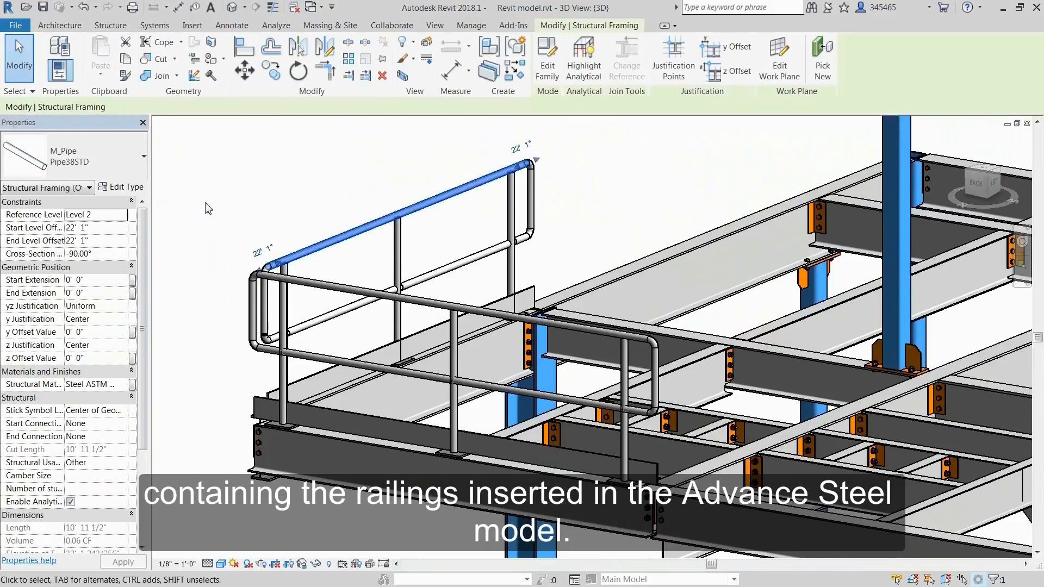
{"action": "mouse_move", "coordinate": [217, 168]}
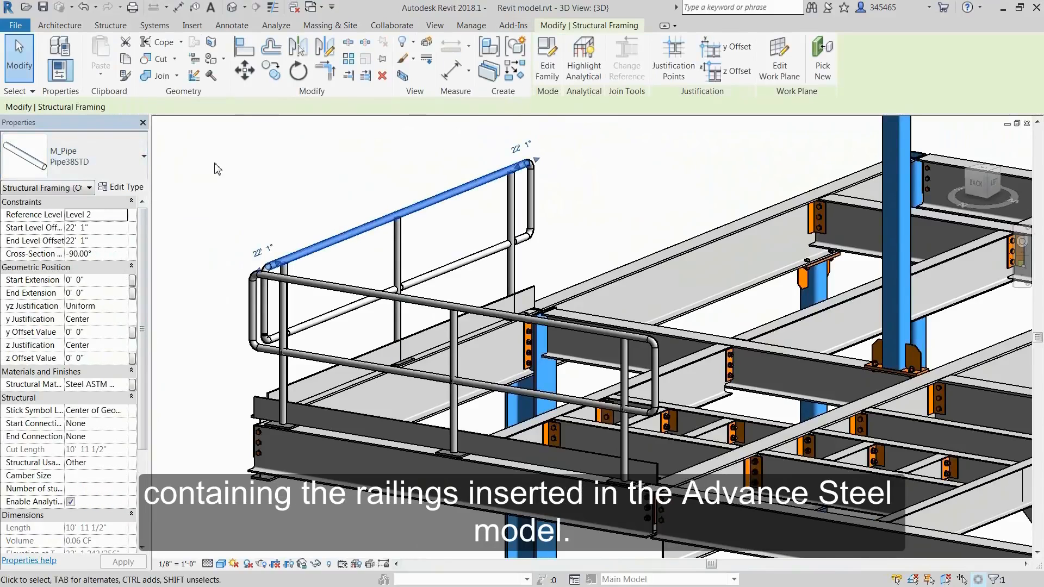